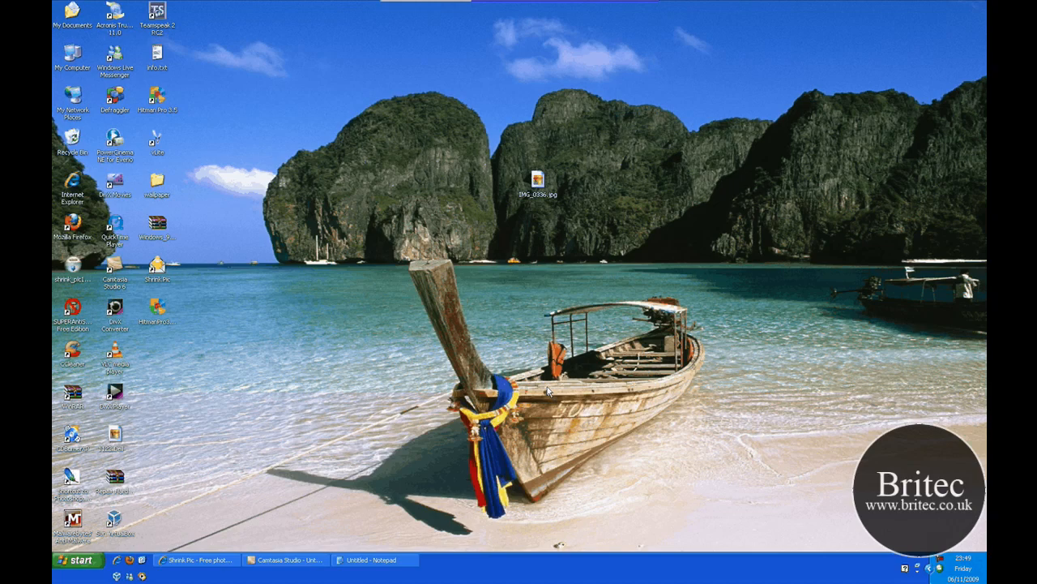
mouse_move(540, 177)
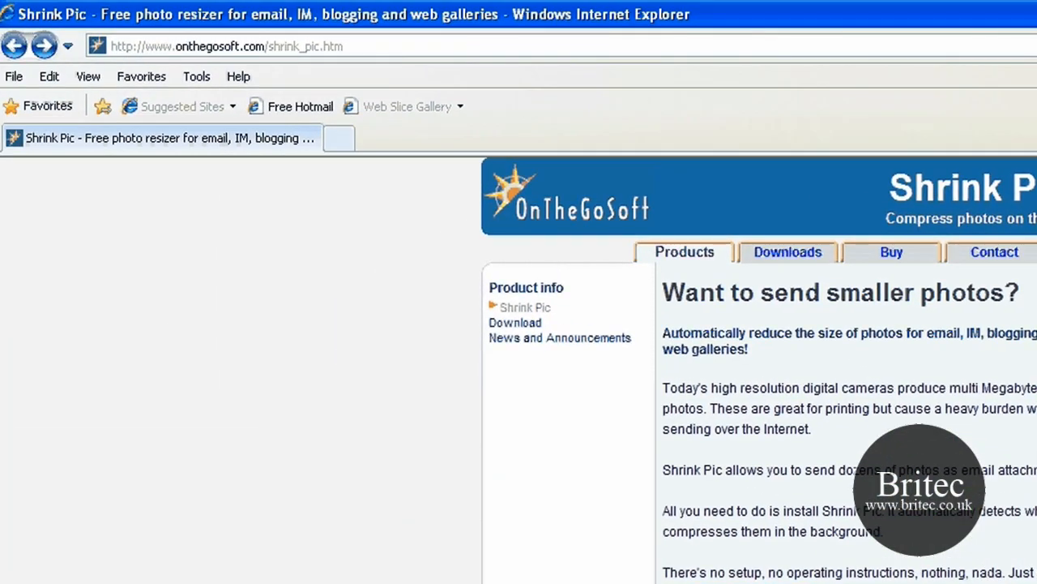
mouse_move(166, 57)
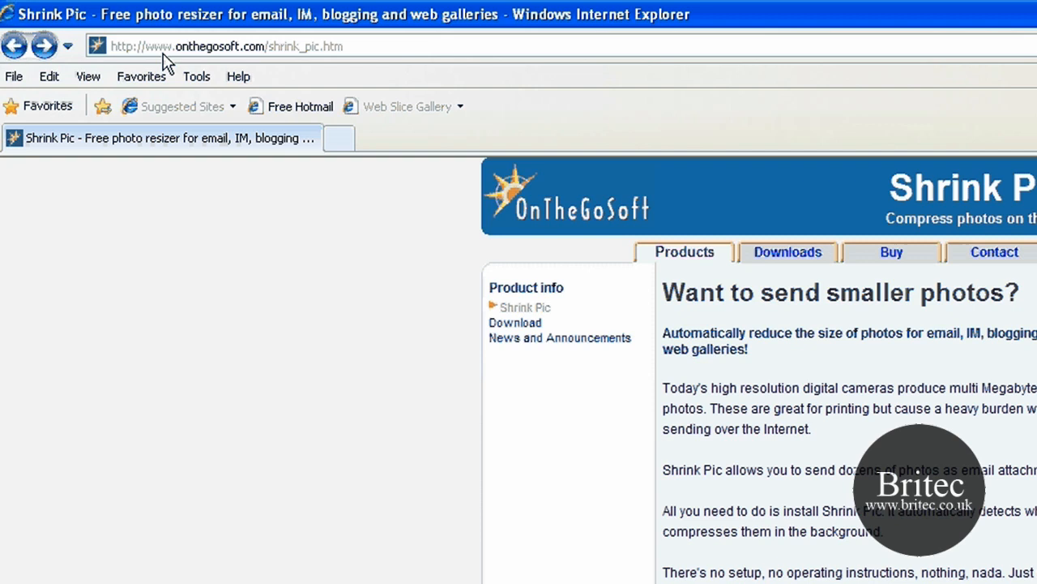
mouse_move(267, 58)
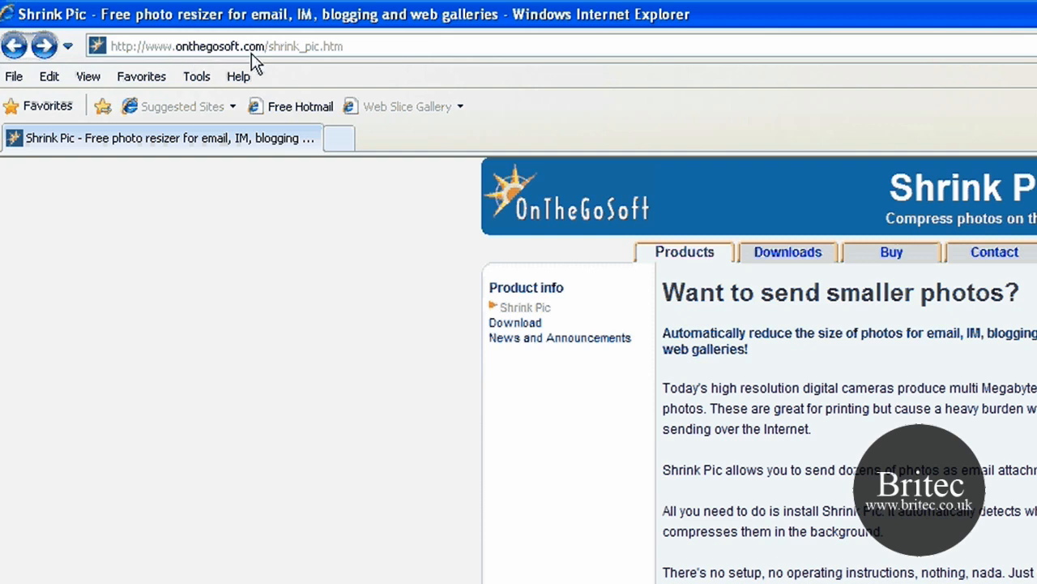
mouse_move(314, 63)
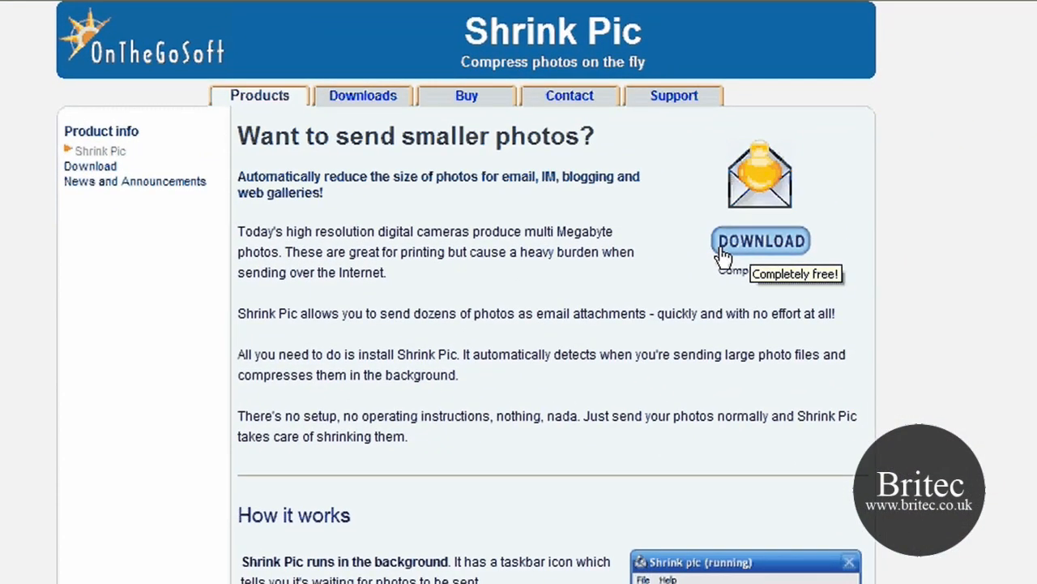
Open the Shrink Pic download page and scroll through it.
click(762, 240)
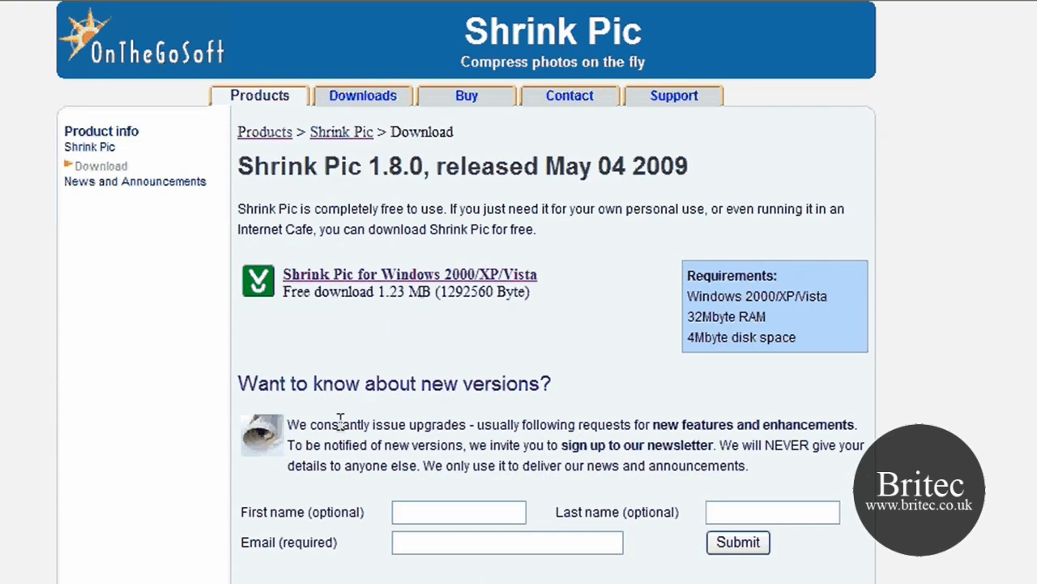
mouse_move(339, 419)
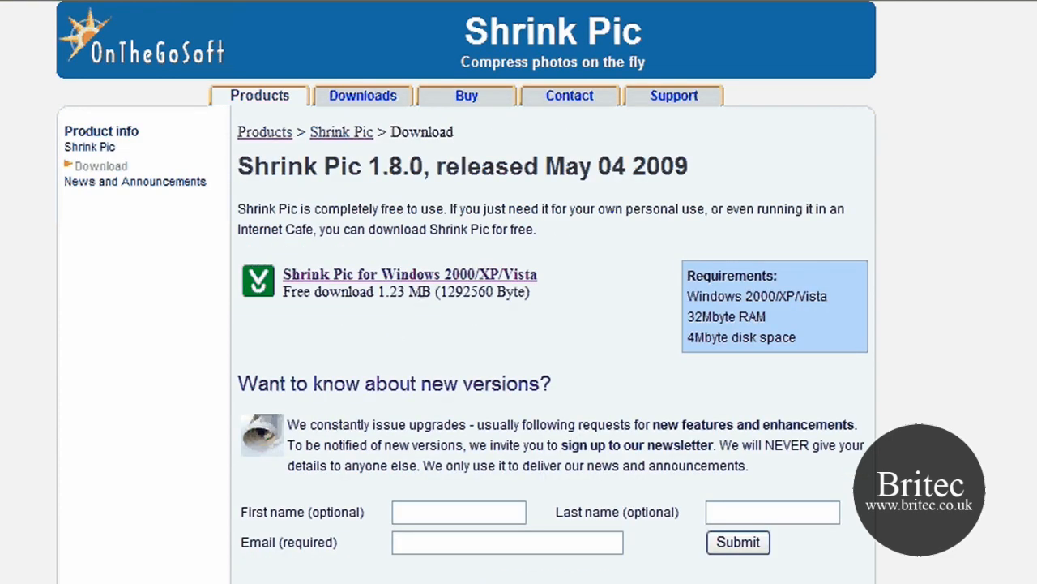
scroll(down, 3)
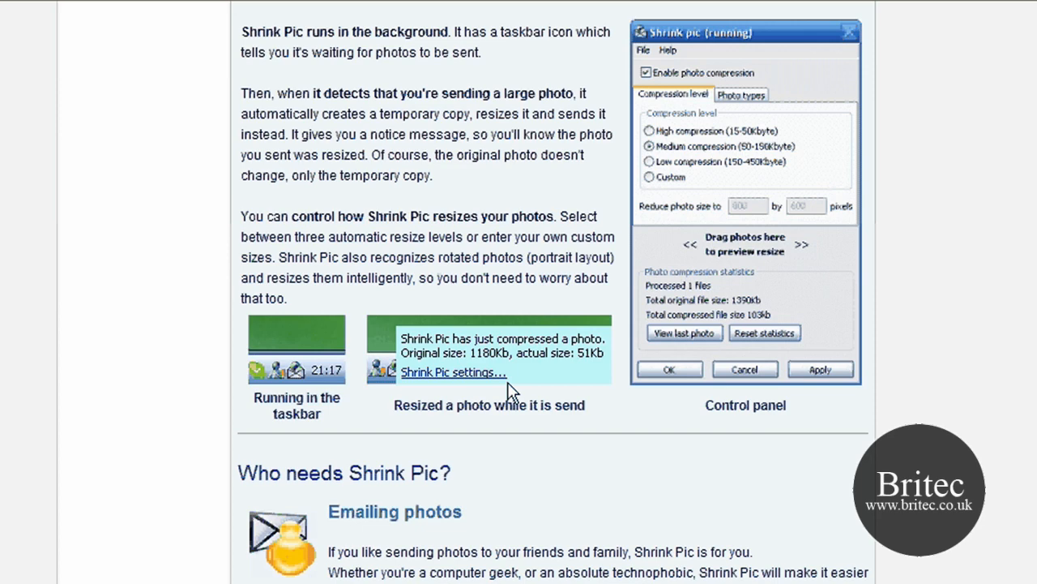
scroll(down, 3)
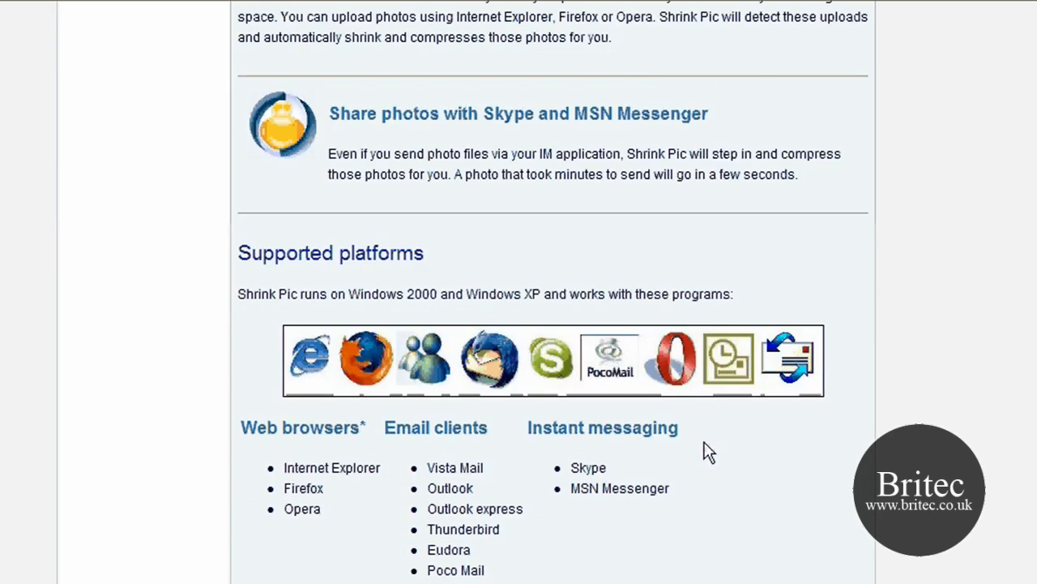
scroll(down, 3)
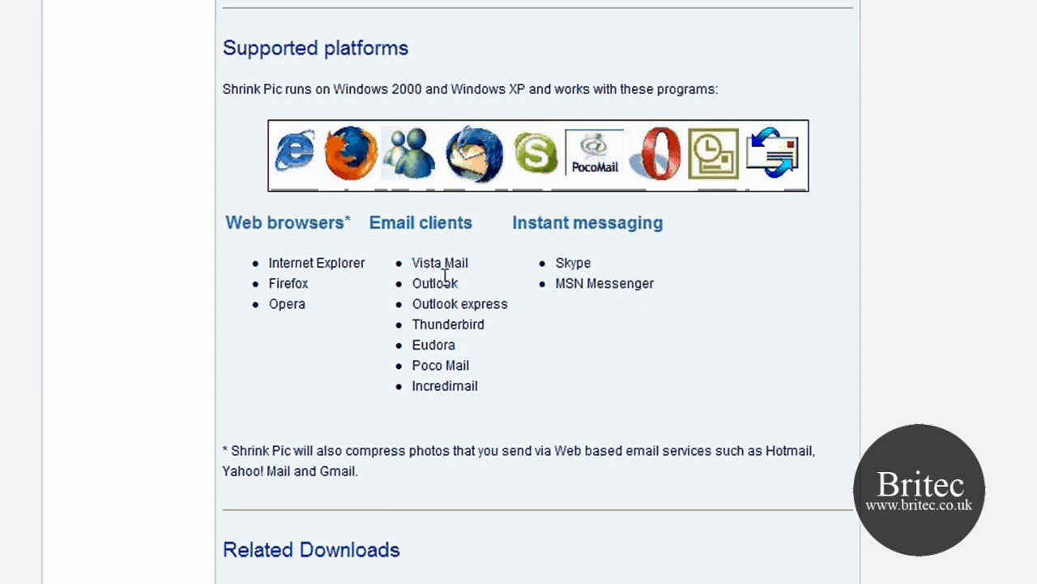
mouse_move(442, 319)
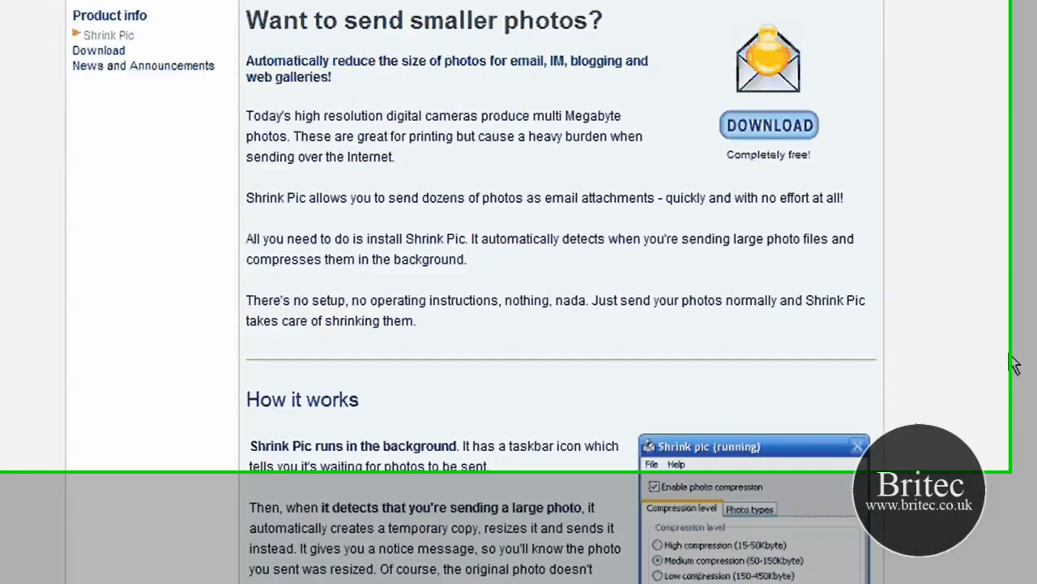
scroll(up, 3)
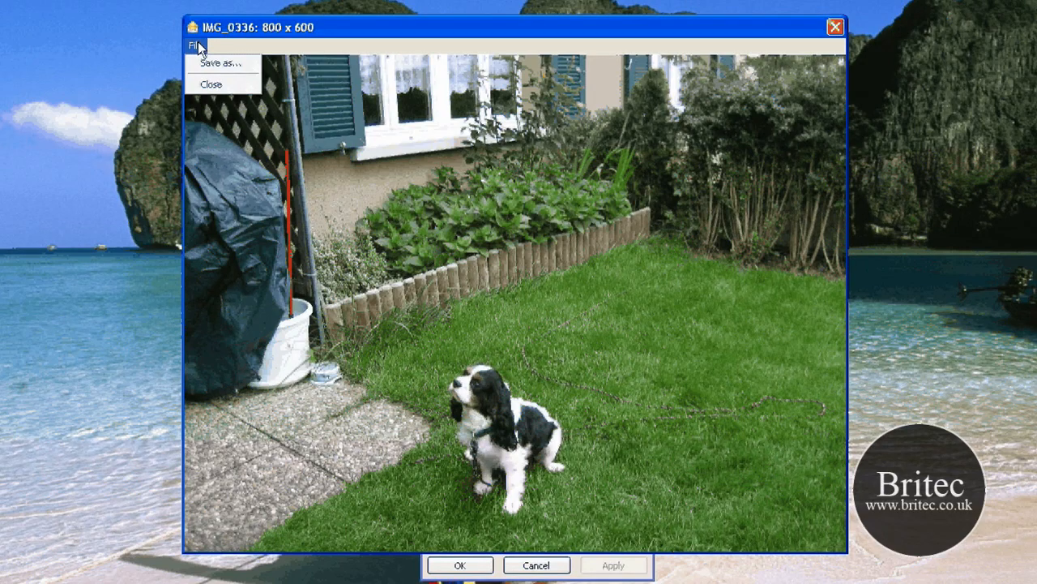
Save the 800x600 resized photo to the desktop as test, then close the preview.
click(224, 61)
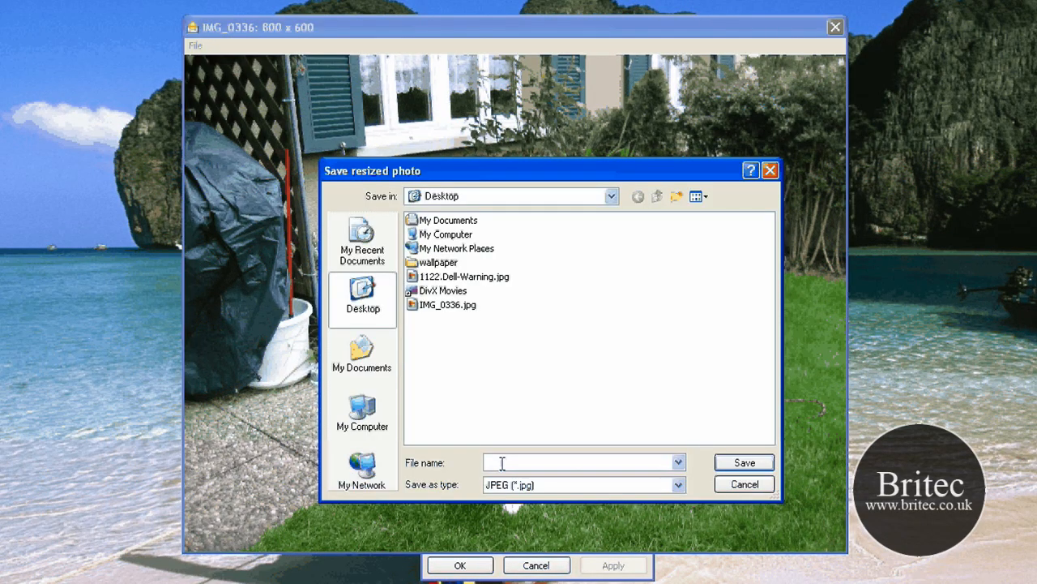
text(test)
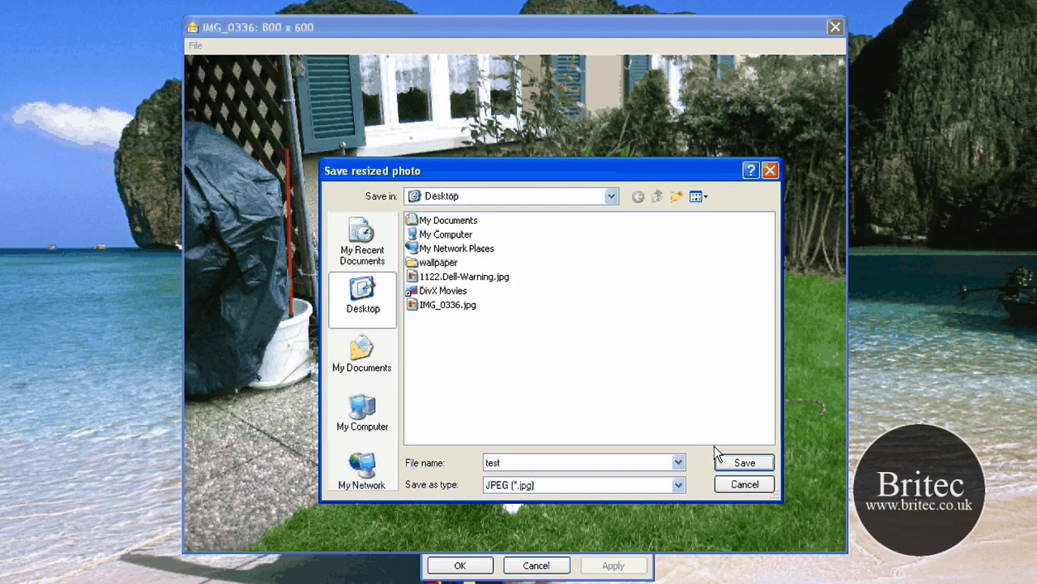
click(744, 462)
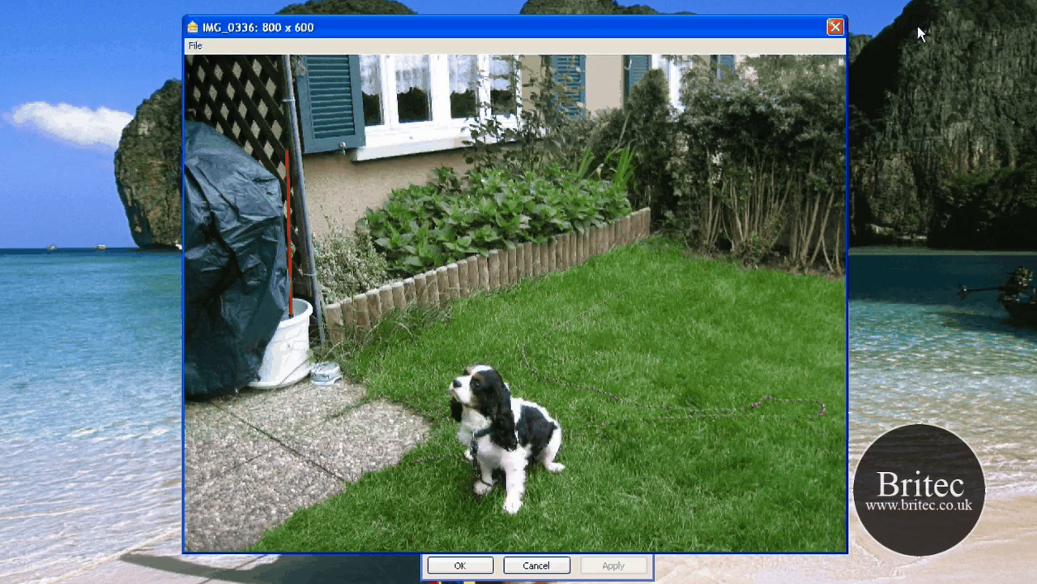
click(833, 25)
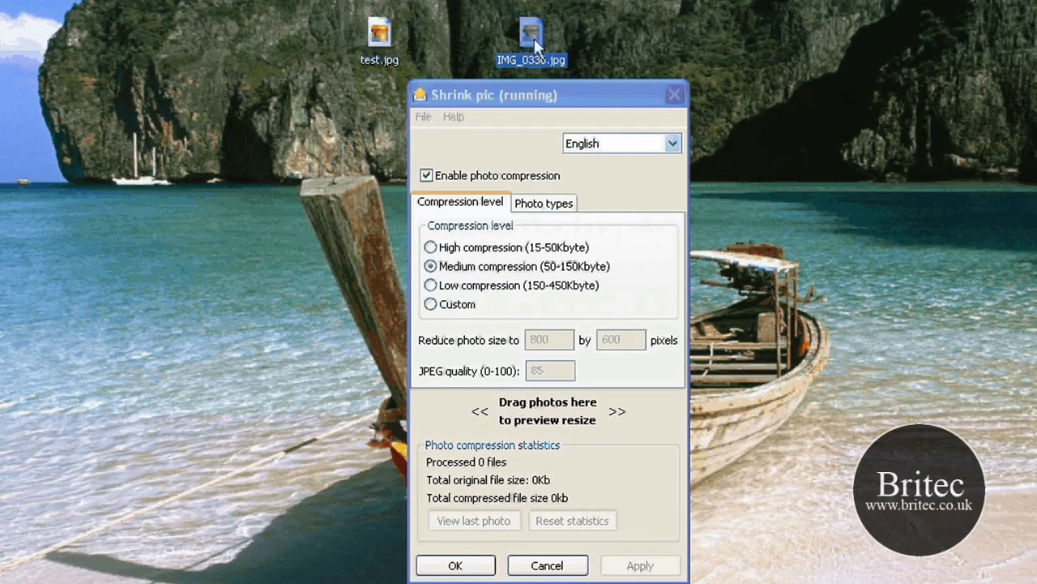
mouse_move(542, 39)
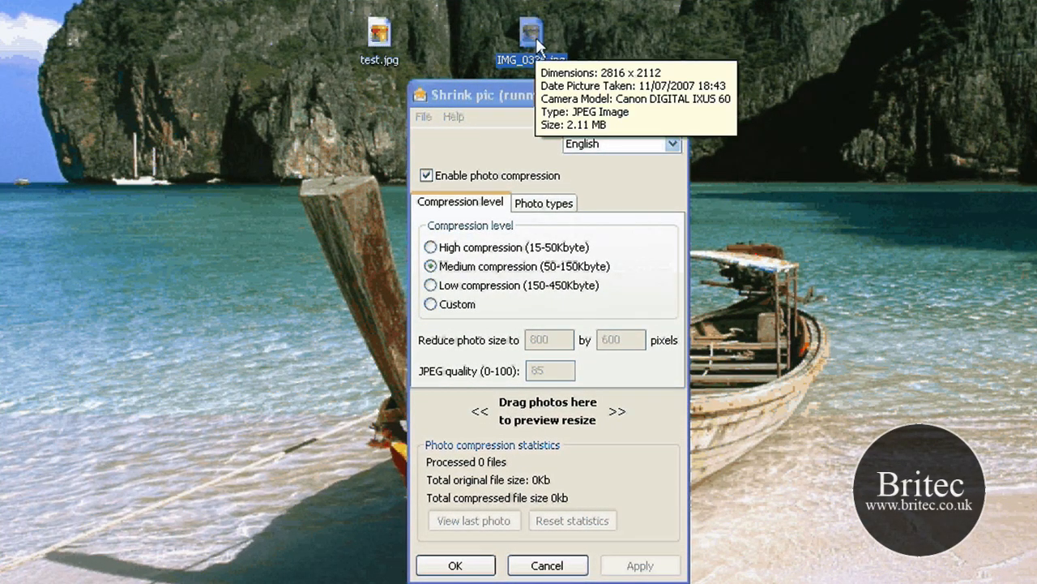
click(377, 32)
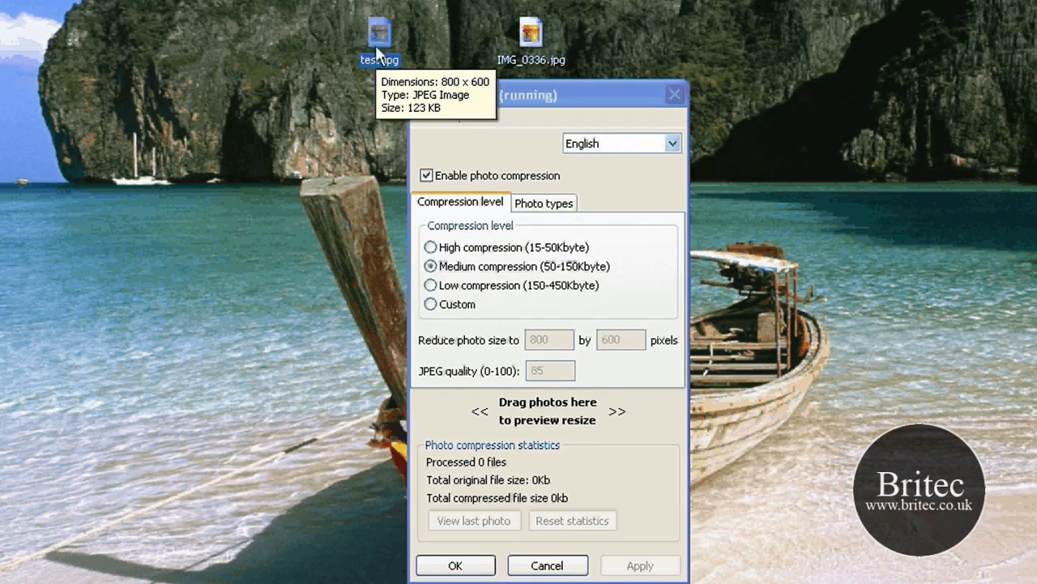
mouse_move(368, 38)
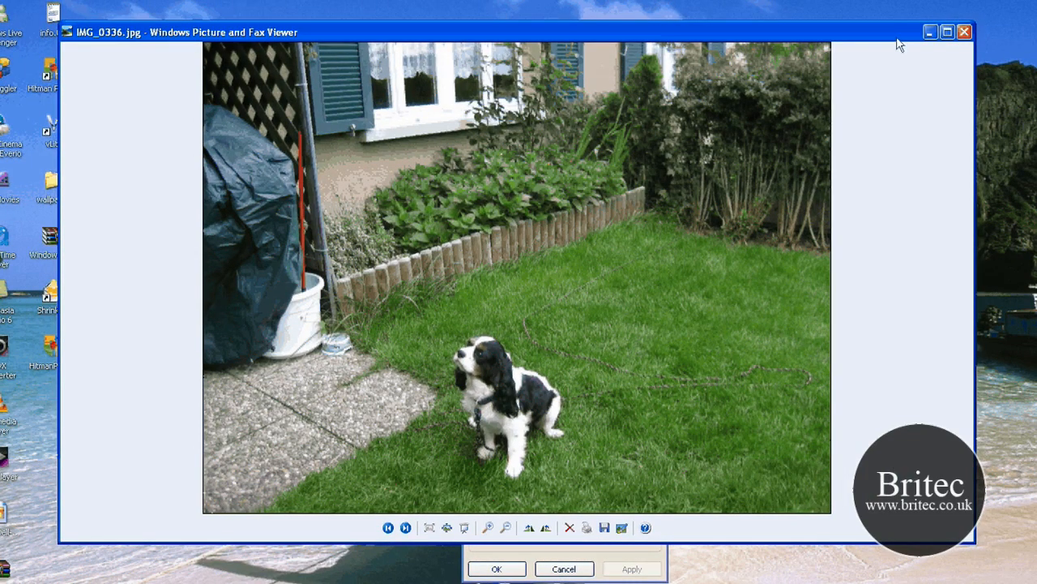
Advance the viewer from IMG_0336.jpg to test.jpg for comparison.
click(964, 32)
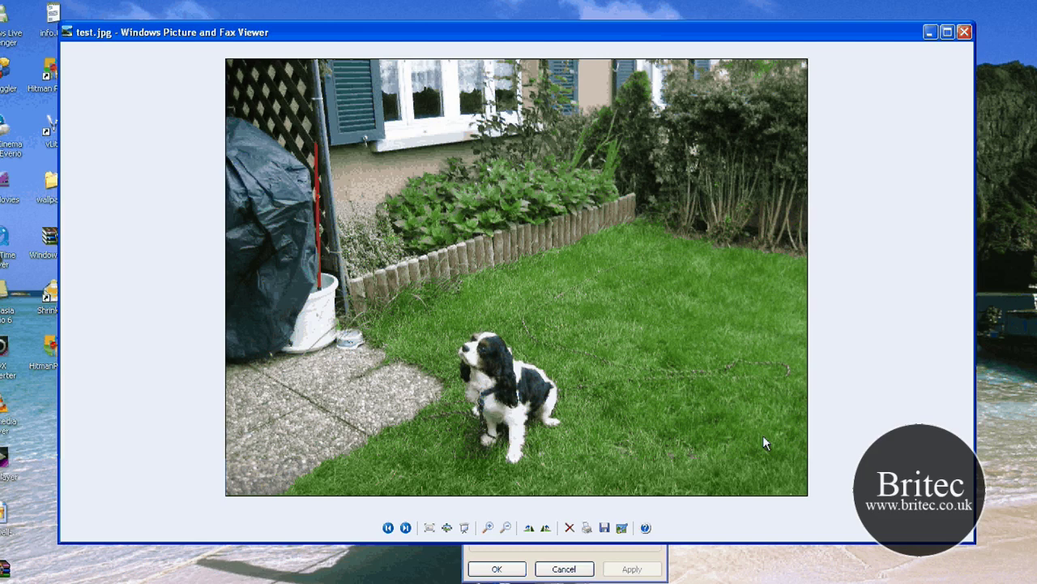
mouse_move(615, 367)
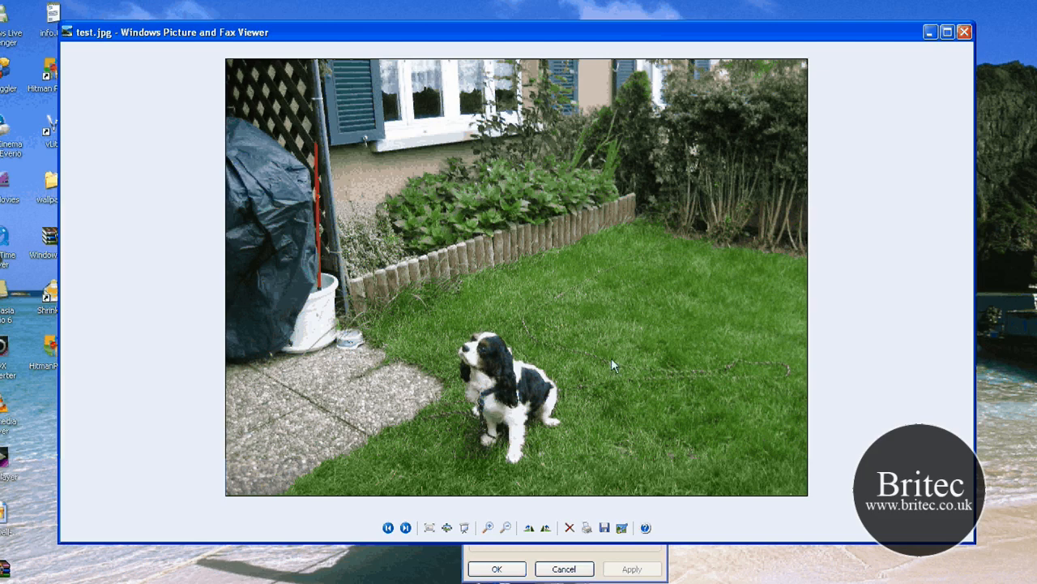
mouse_move(964, 34)
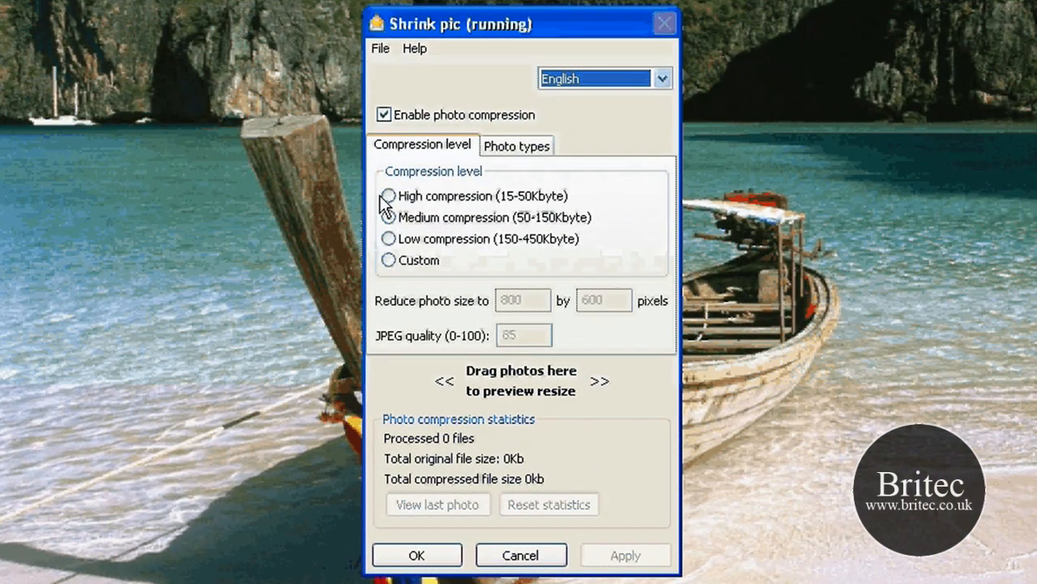
Preview Custom compression (800x600, quality 85), revert to Medium, and review JPG-only photo types.
click(387, 218)
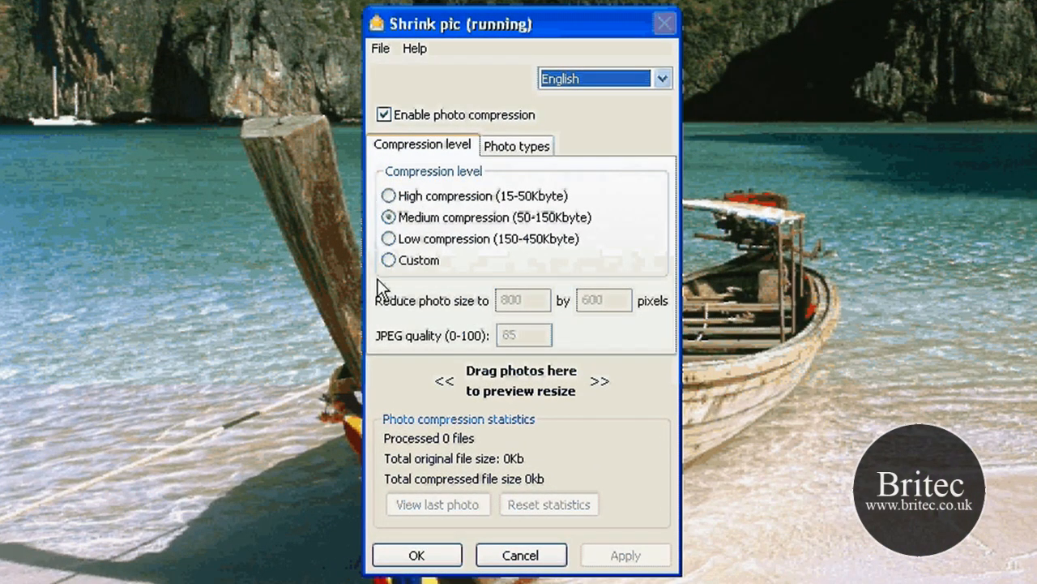
mouse_move(393, 283)
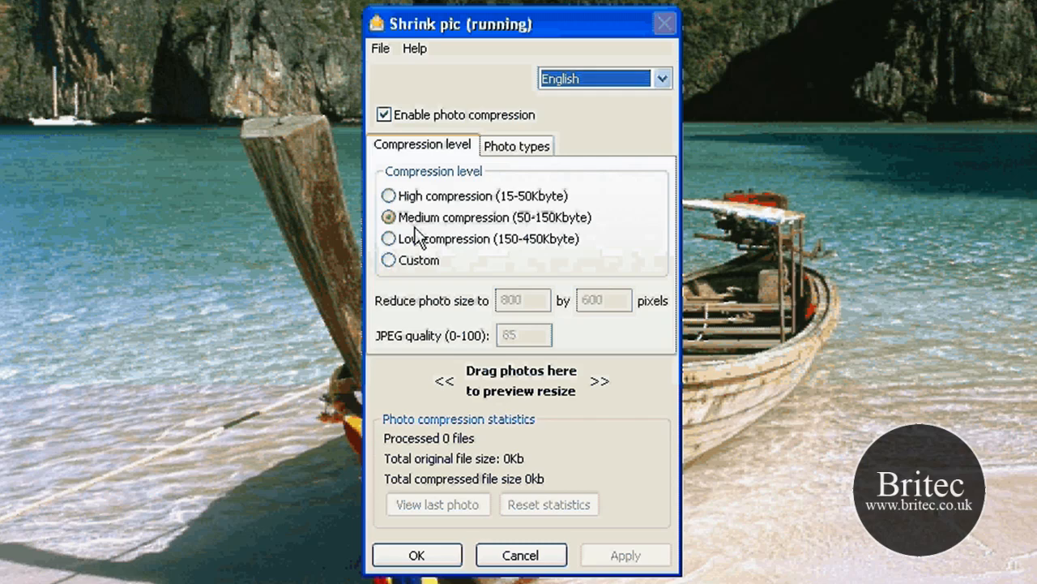
click(387, 195)
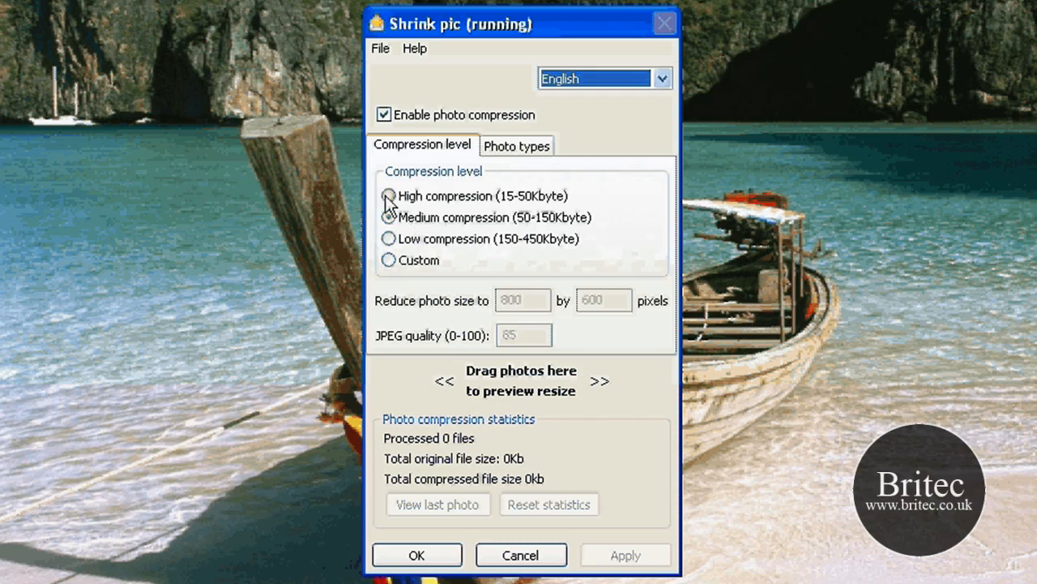
click(387, 217)
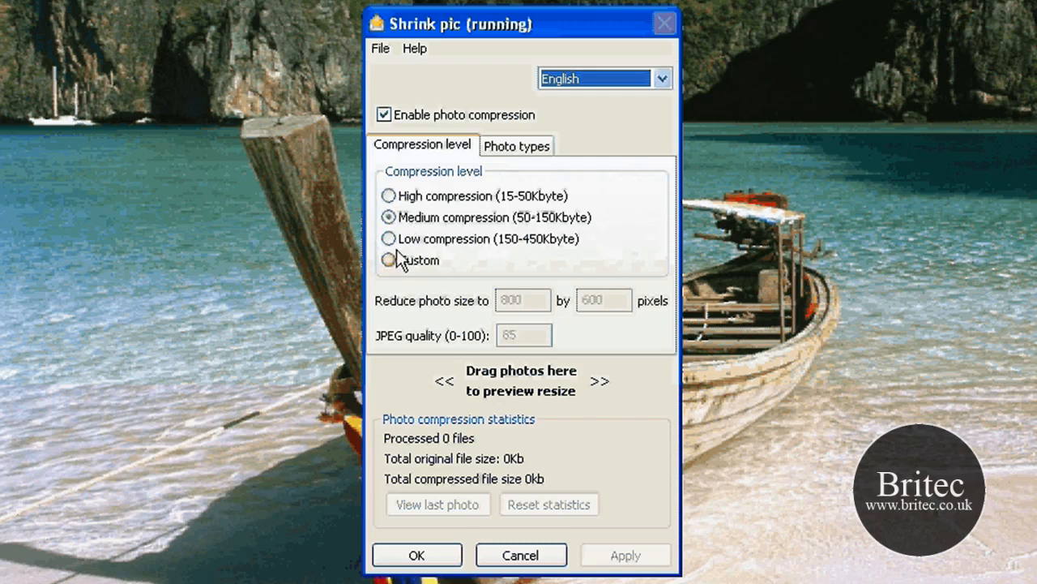
click(387, 260)
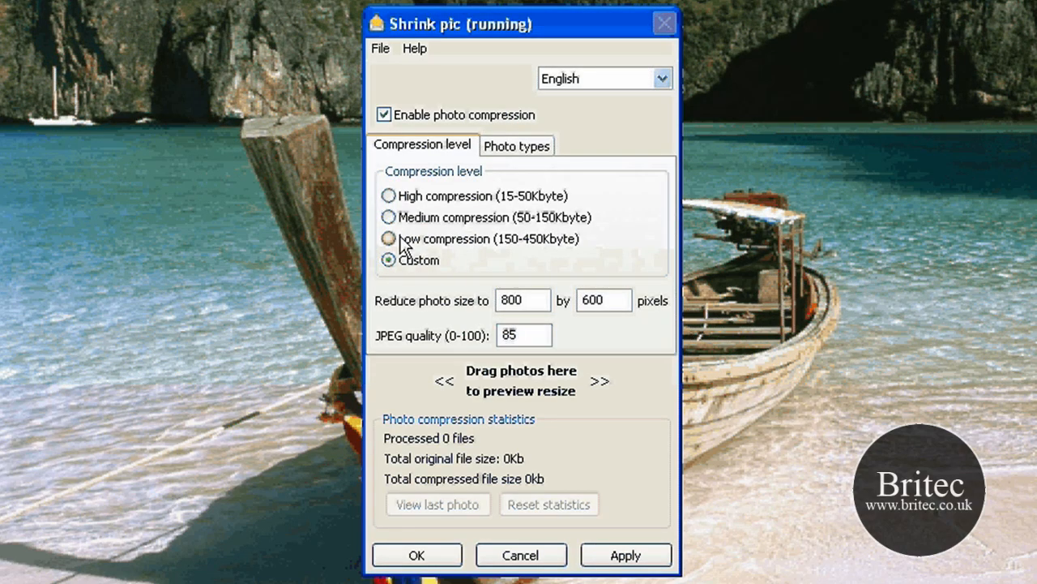
click(388, 216)
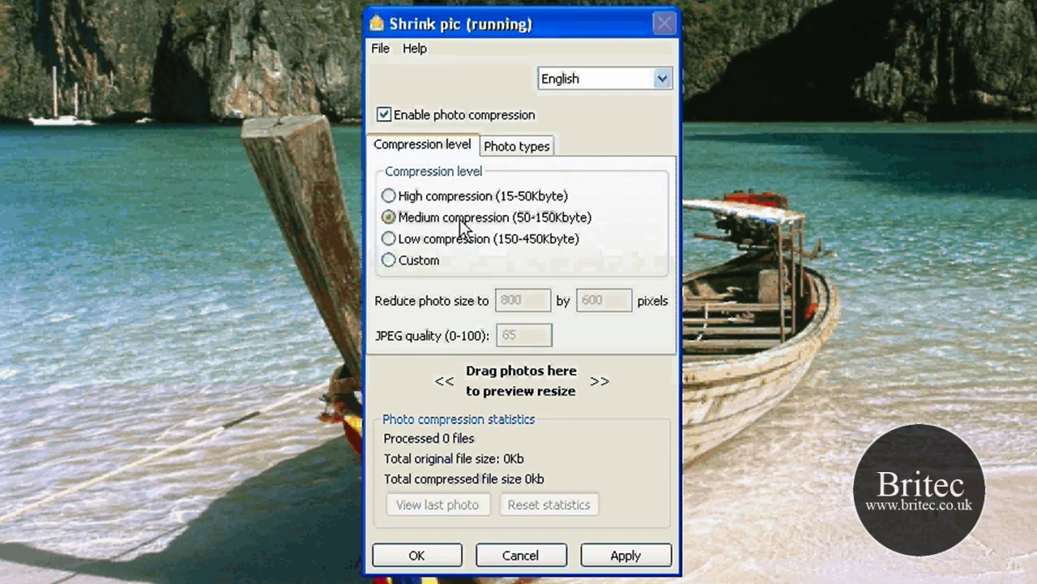
click(516, 145)
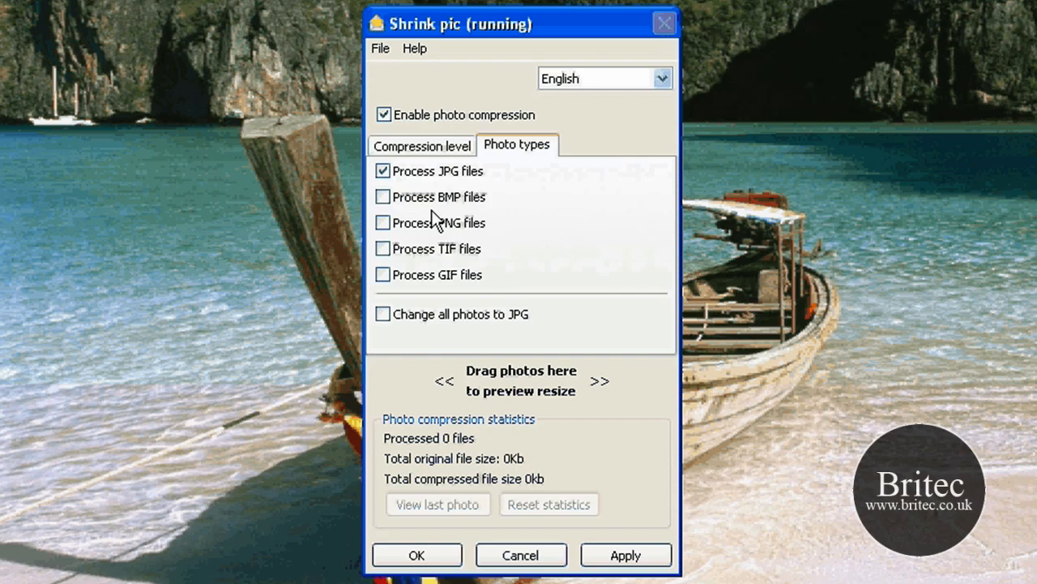
click(422, 145)
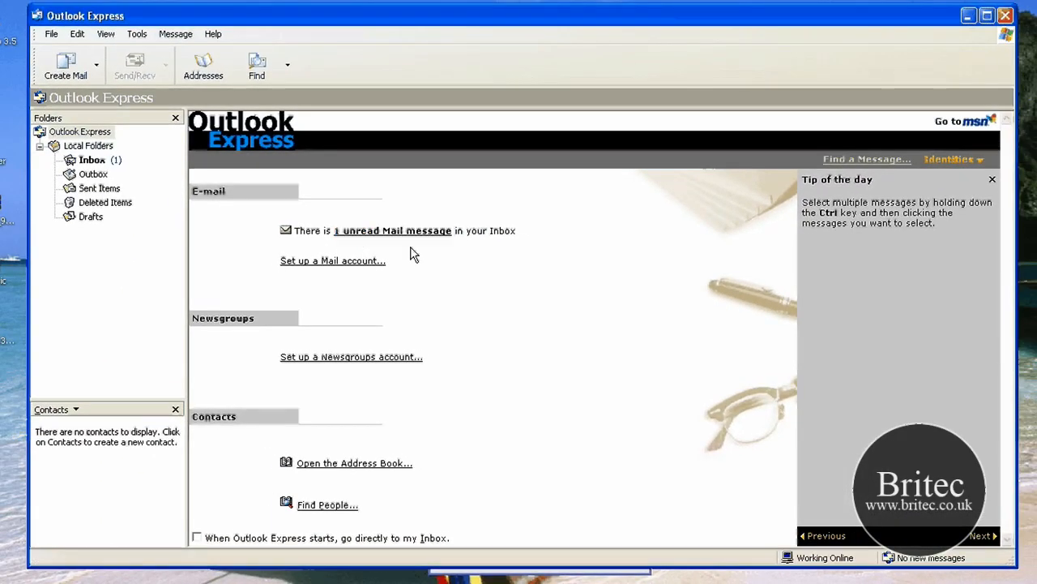
mouse_move(487, 443)
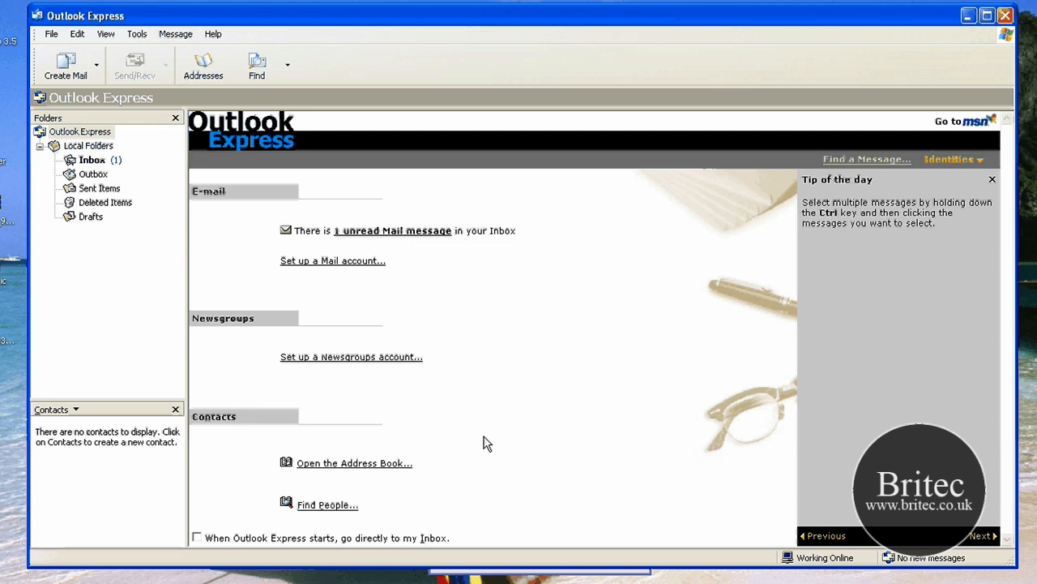
Attach IMG_0336.jpg from the Desktop to a new message, then discard it unsaved.
click(64, 63)
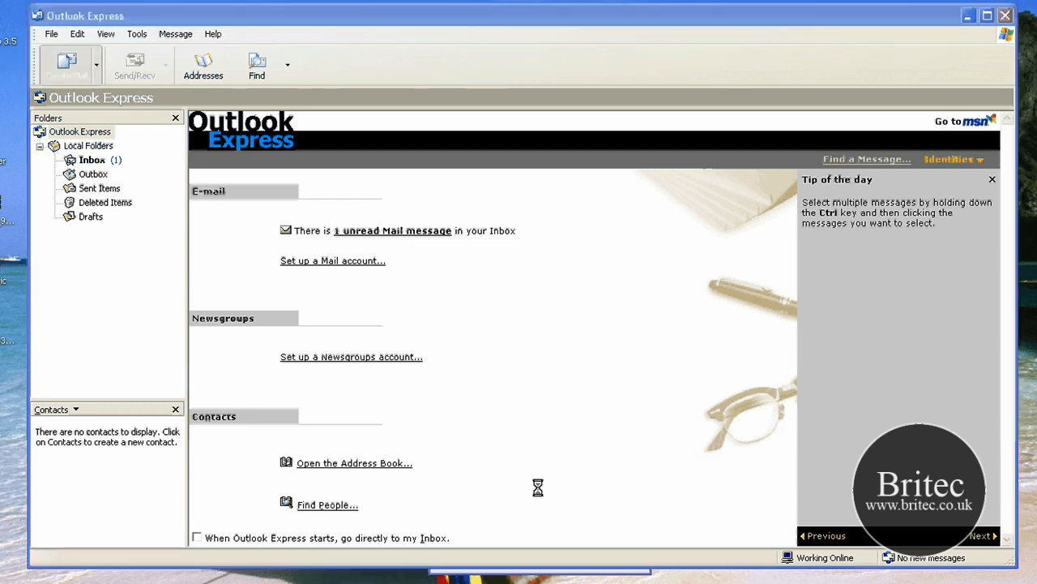
click(67, 63)
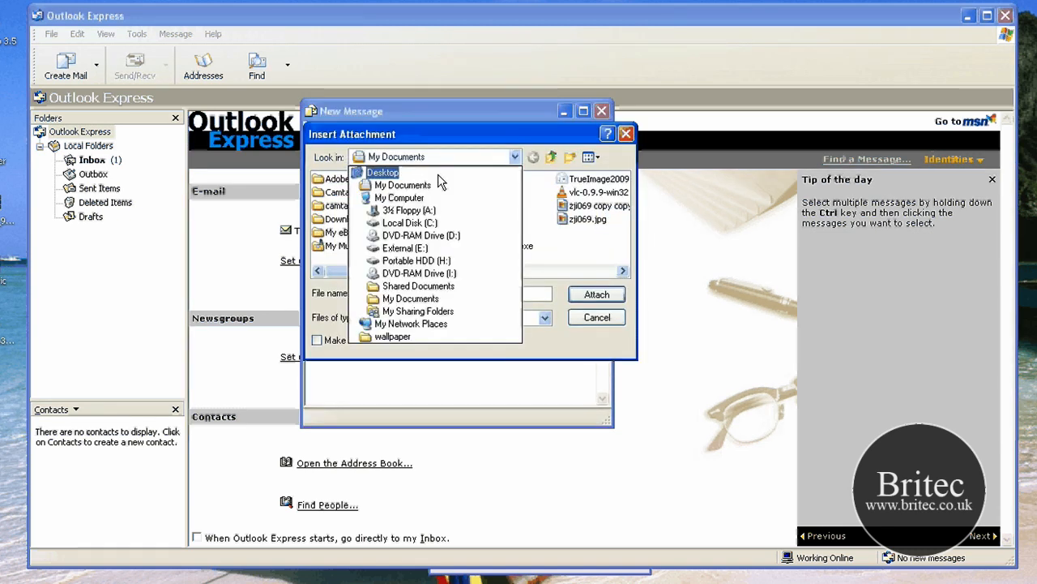
click(381, 172)
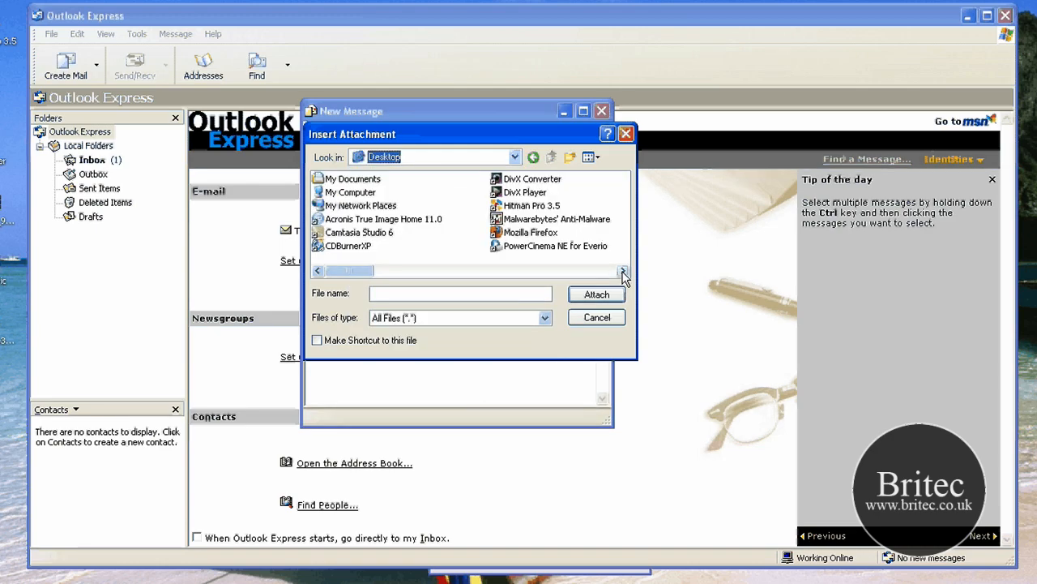
click(596, 294)
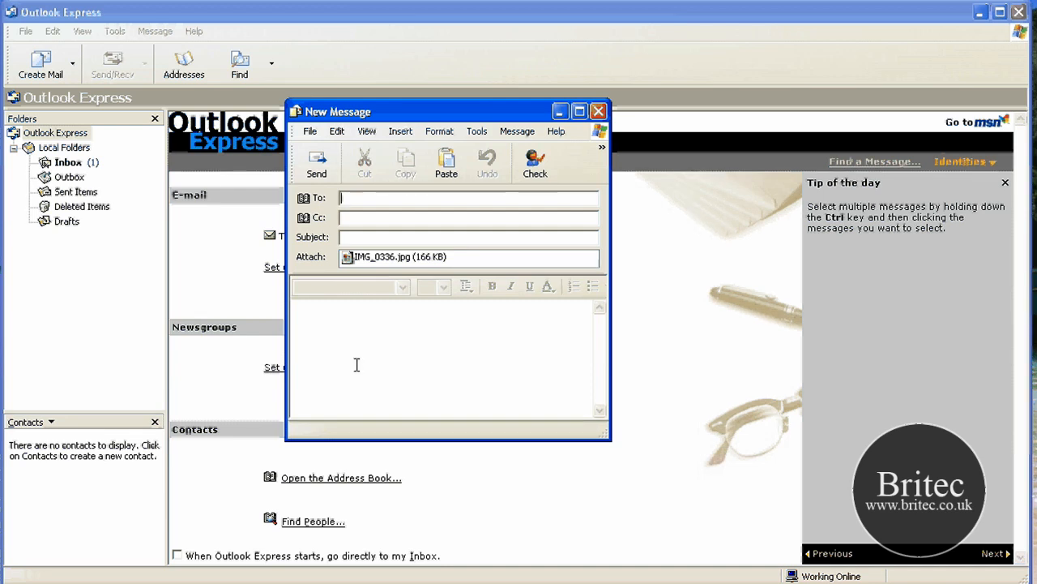
click(600, 111)
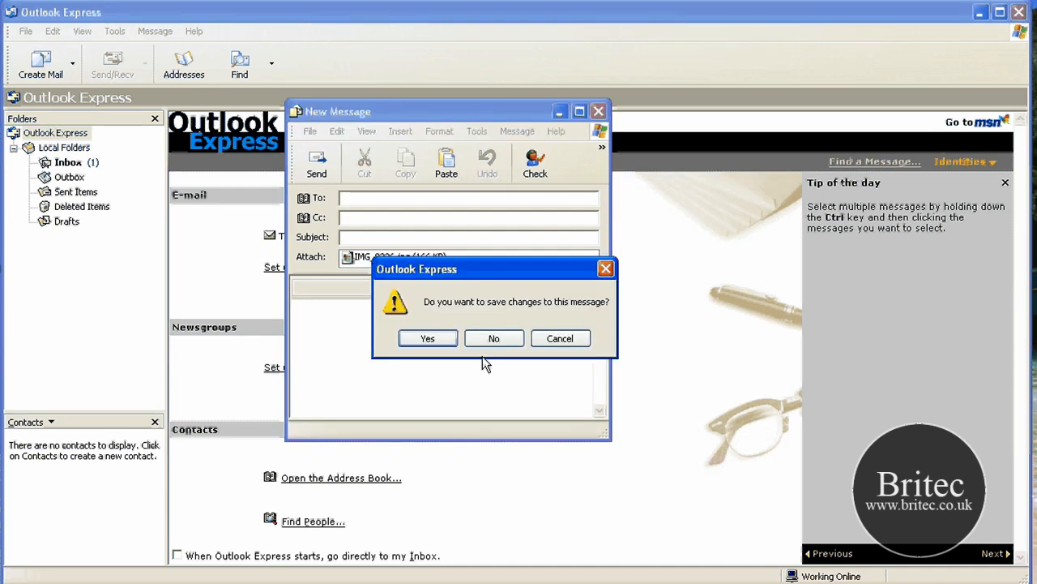
click(493, 338)
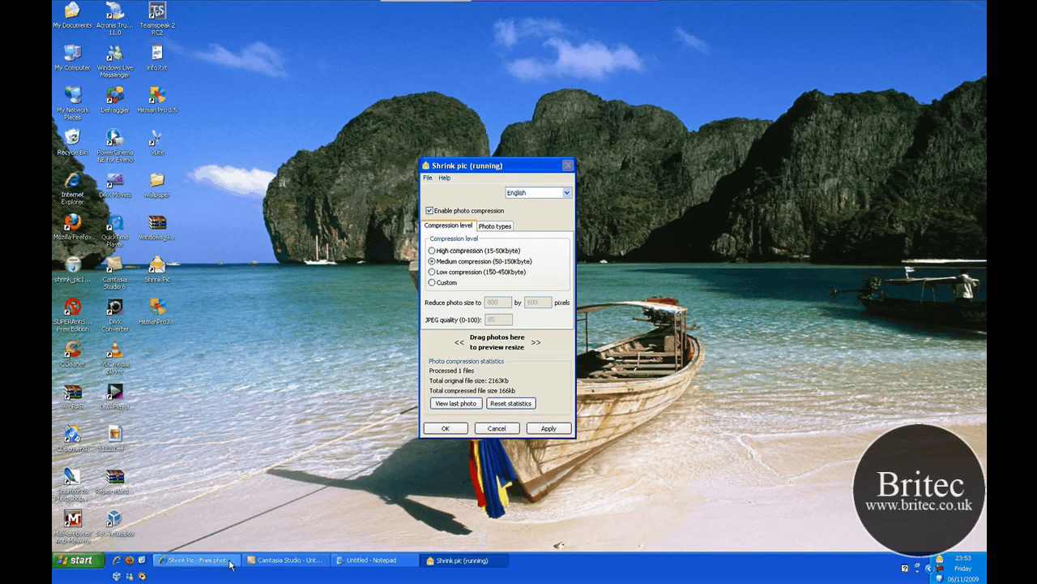
mouse_move(503, 506)
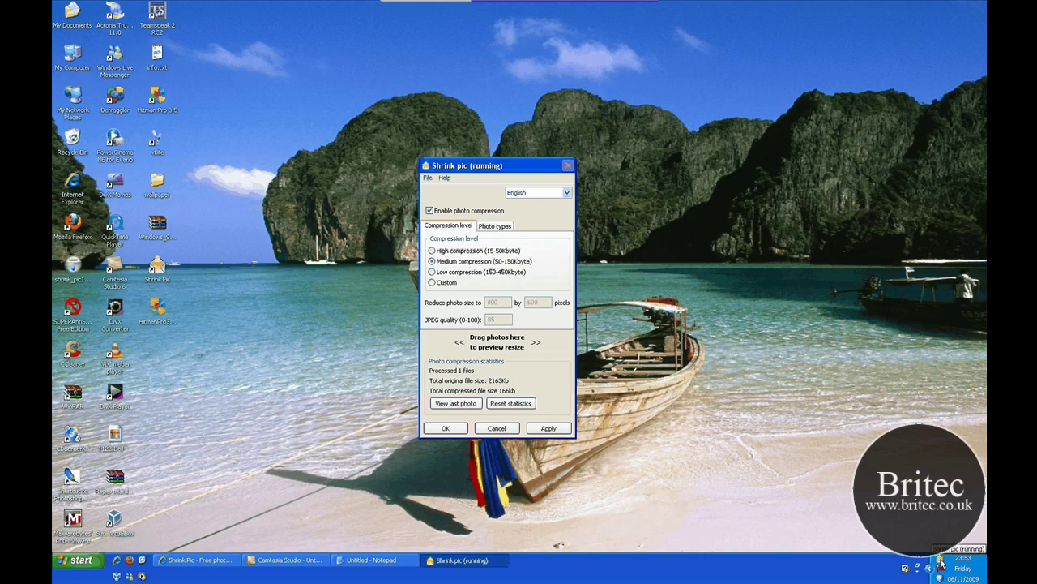
Open the Shrink Pic tray icon's shortcut menu to close its window.
right_click(940, 565)
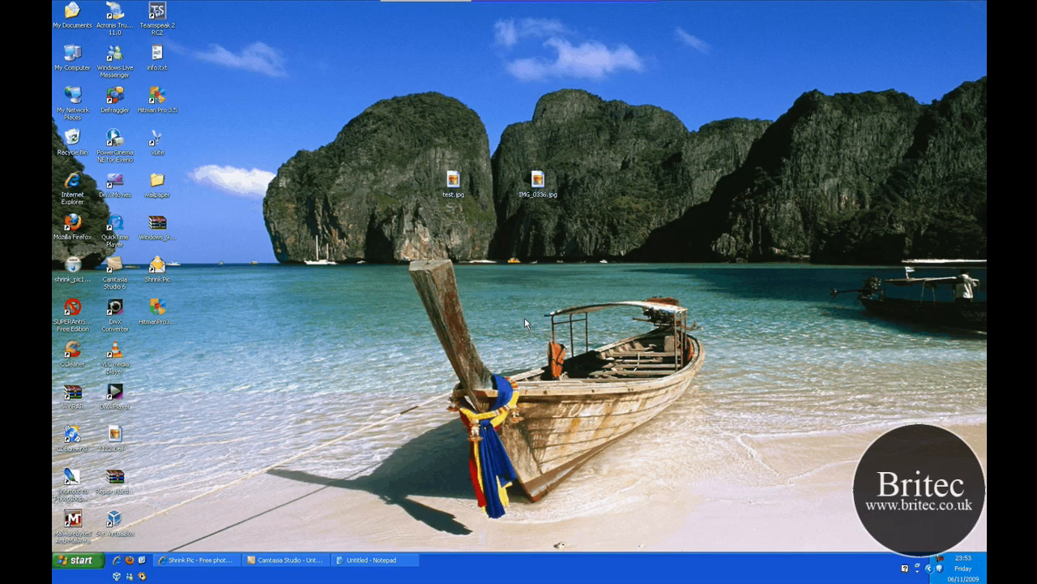
mouse_move(498, 287)
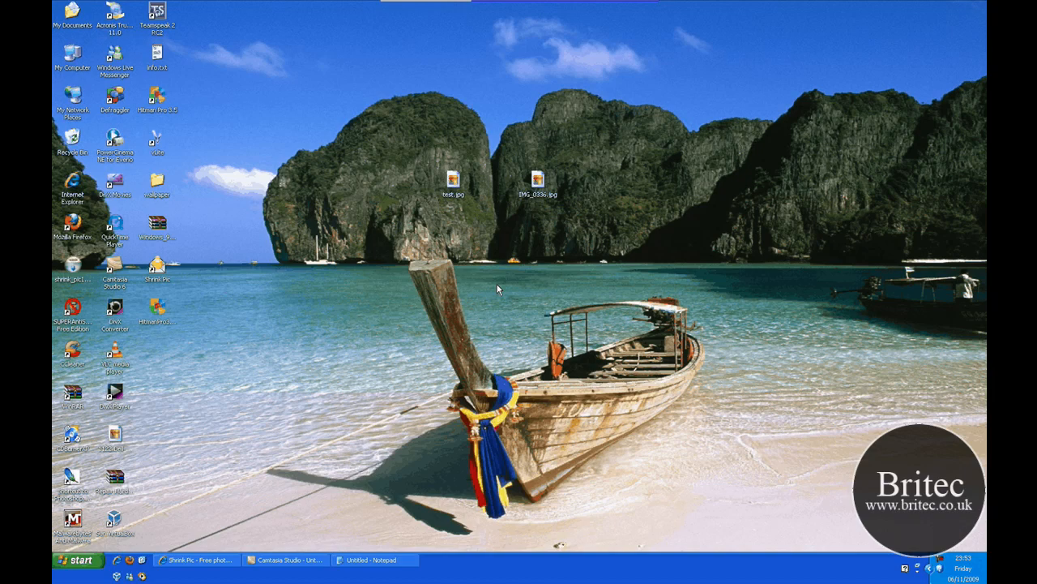
mouse_move(768, 367)
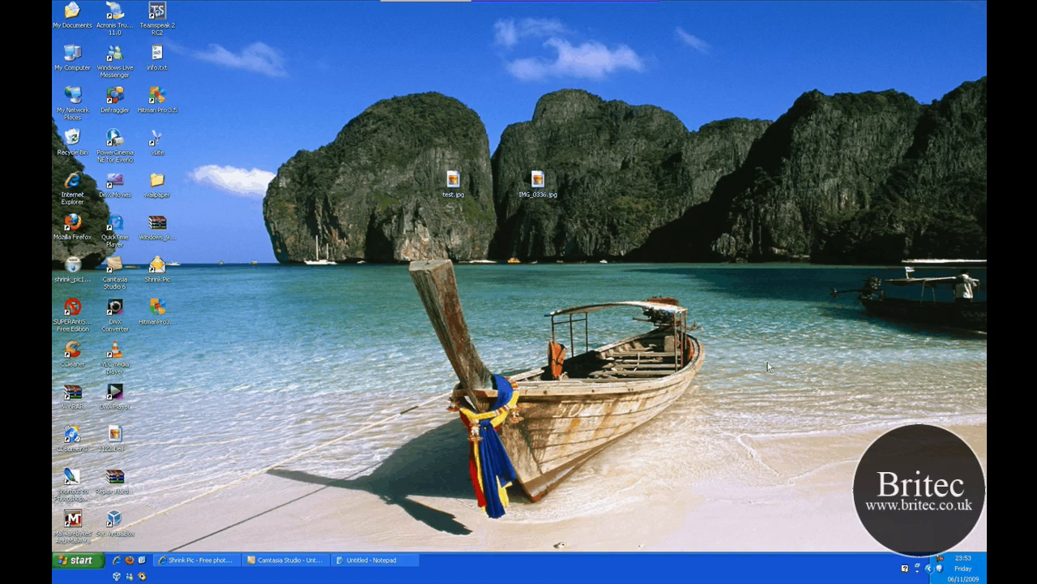